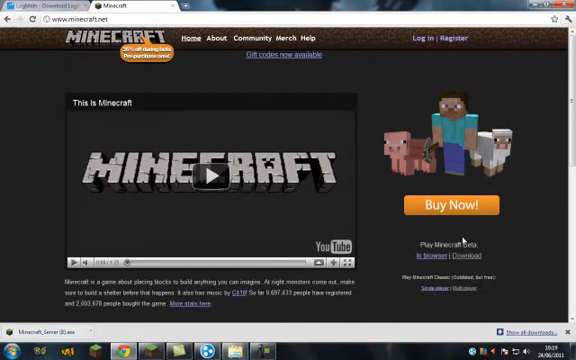
Step: Reveal the downloaded Minecraft_Server.exe in its Downloads folder from Chrome
{"action": "scroll", "scroll_direction": "down", "scroll_amount": 3}
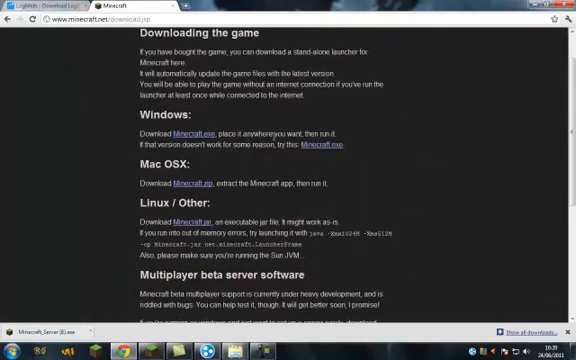
{"action": "scroll", "scroll_direction": "down", "scroll_amount": 3}
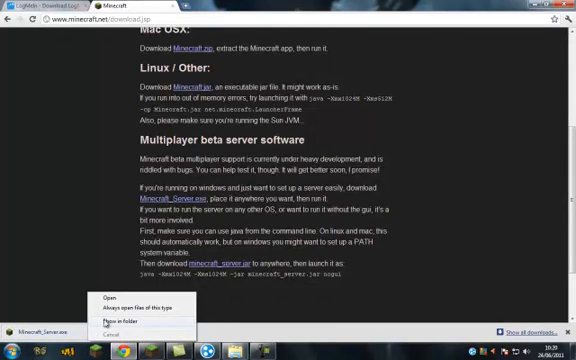
{"action": "left_click", "coordinate": [113, 321]}
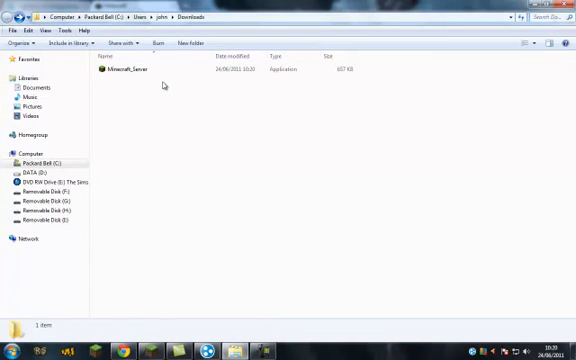
Step: Run and stop Minecraft_Server twice to generate its files, then select all files
{"action": "right_click", "coordinate": [120, 74]}
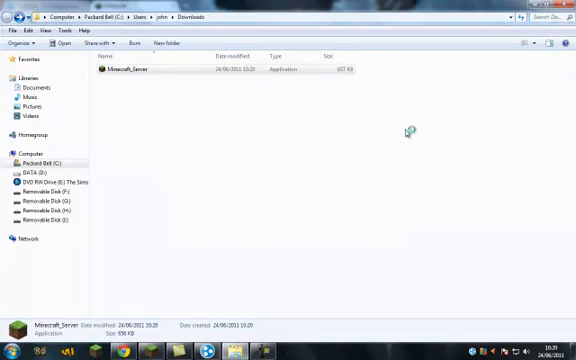
{"action": "mouse_move", "coordinate": [193, 103]}
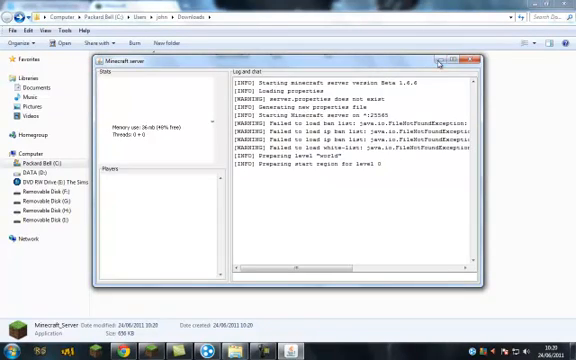
{"action": "left_click", "coordinate": [461, 60]}
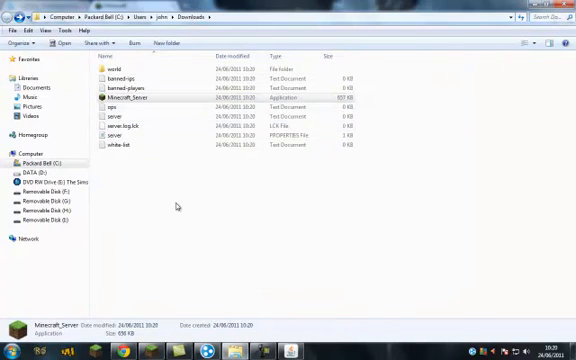
{"action": "double_click", "coordinate": [135, 96]}
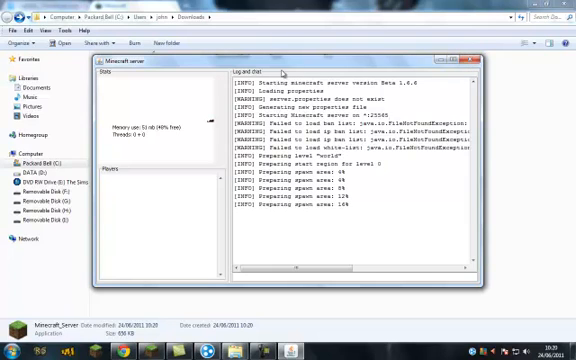
{"action": "left_click", "coordinate": [477, 60]}
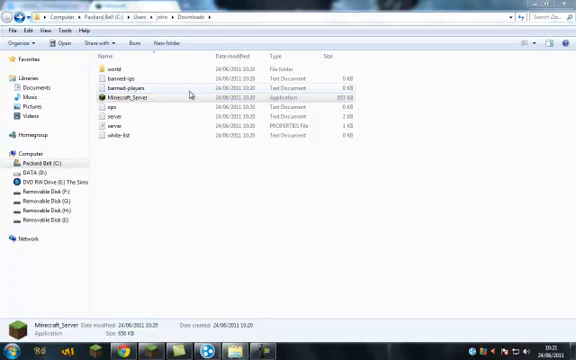
{"action": "key", "text": "ctrl+a"}
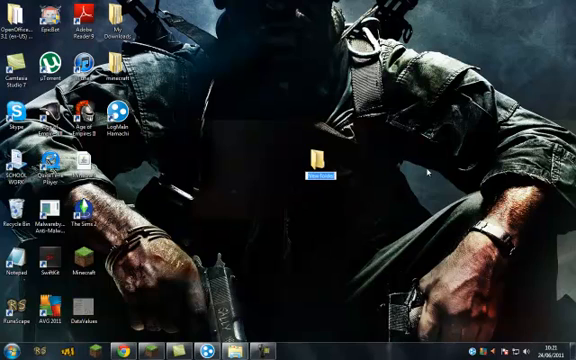
Step: Name the new desktop folder 'minecraft server' to hold the server files
{"action": "type", "text": "minecraft sd"}
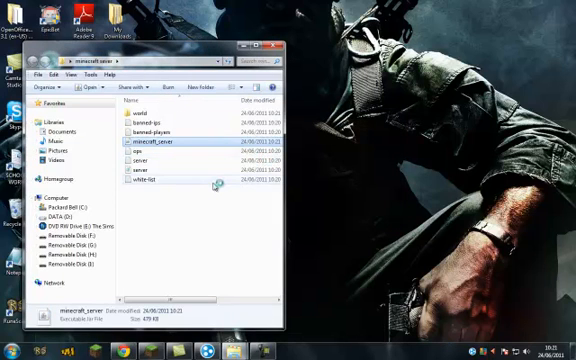
{"action": "double_click", "coordinate": [152, 146]}
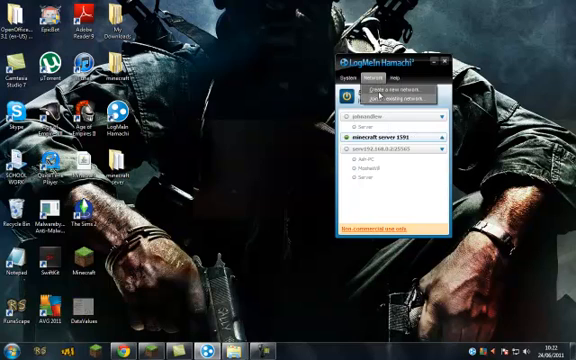
Step: Create a Hamachi network with the Network ID 'minecraft server'
{"action": "left_click", "coordinate": [384, 91]}
{"action": "type", "text": "minecraft s"}
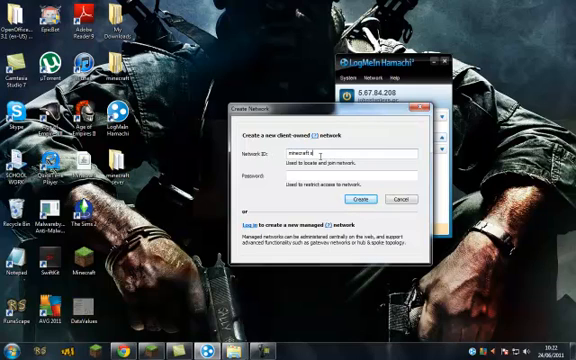
{"action": "type", "text": "erver"}
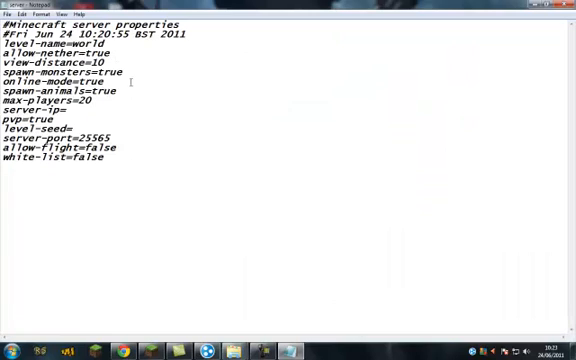
Step: Set spawn-monsters to false, edit max-players, and retype level-name as 'world'
{"action": "double_click", "coordinate": [110, 74]}
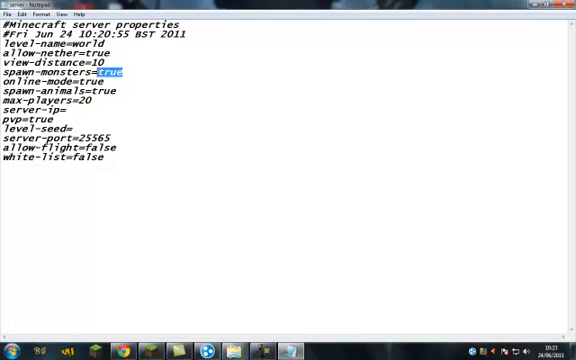
{"action": "type", "text": "false"}
{"action": "left_click", "coordinate": [47, 100]}
{"action": "type", "text": "1"}
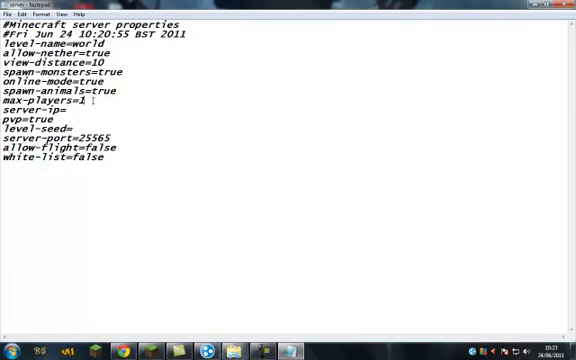
{"action": "type", "text": "00"}
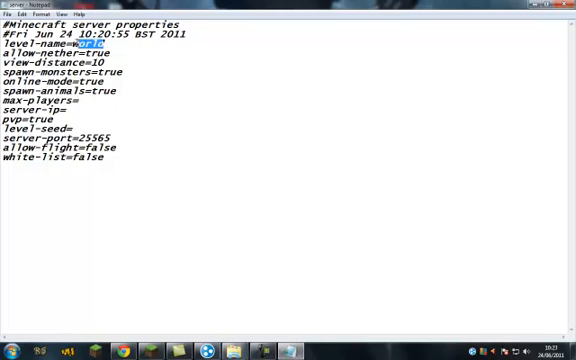
{"action": "type", "text": "w"}
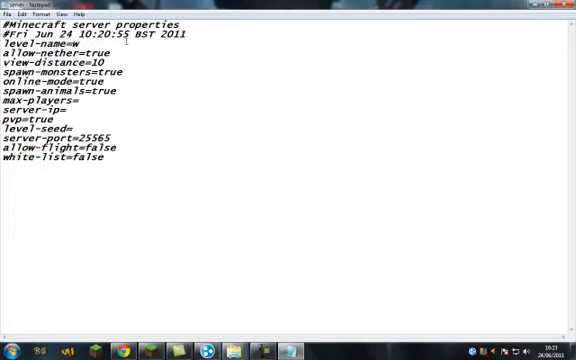
{"action": "type", "text": "orld"}
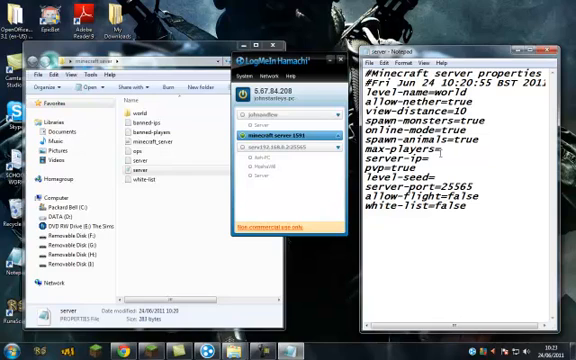
Step: Enter 5.67.84.208 as the server-ip value in server.properties
{"action": "type", "text": "5.67.8"}
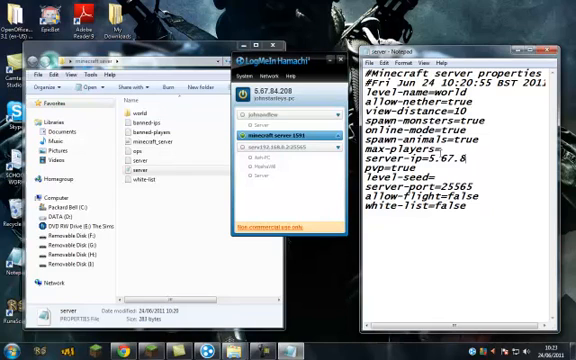
{"action": "type", "text": "4.208"}
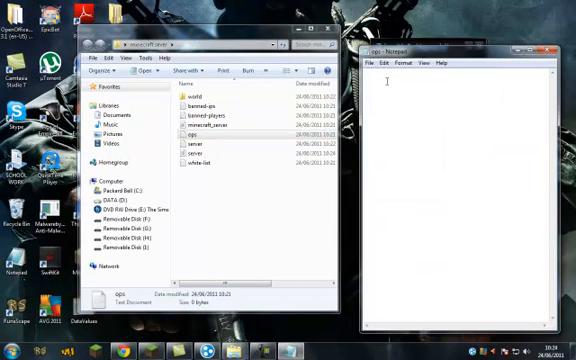
{"action": "type", "text": "johny"}
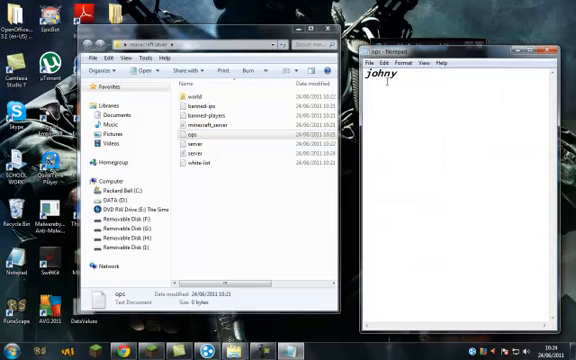
{"action": "type", "text": "wong"}
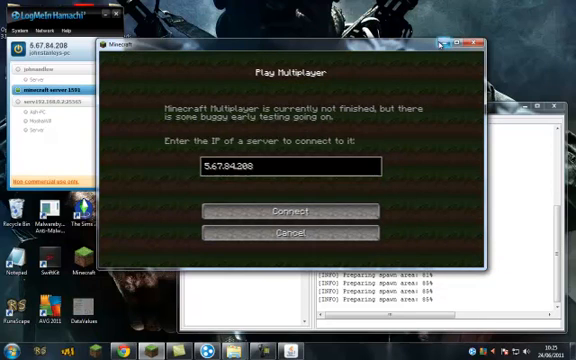
Step: Enter 5.67.84.208 as the server address on Minecraft's multiplayer screen
{"action": "left_click", "coordinate": [287, 211]}
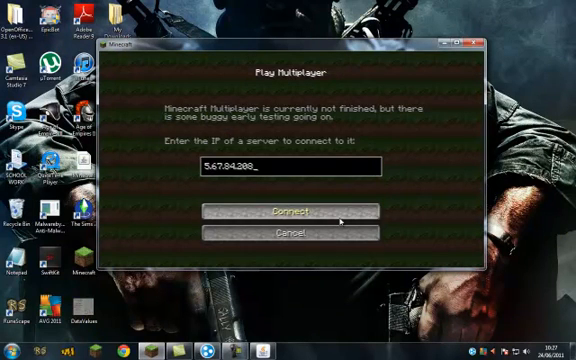
Step: Connect to the 5.67.84.208 server, view the desert world, then disconnect
{"action": "left_click", "coordinate": [288, 210]}
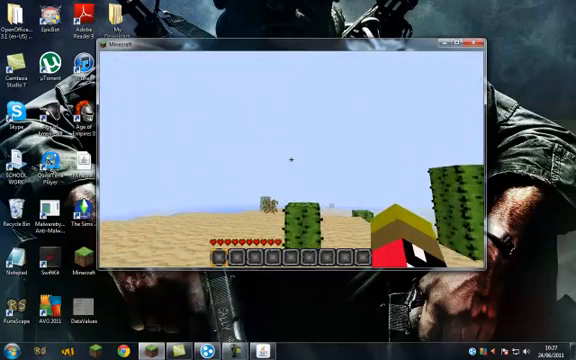
{"action": "mouse_move", "coordinate": [290, 160]}
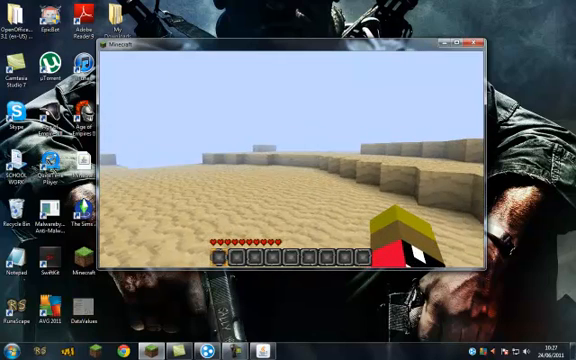
{"action": "key", "text": "Escape"}
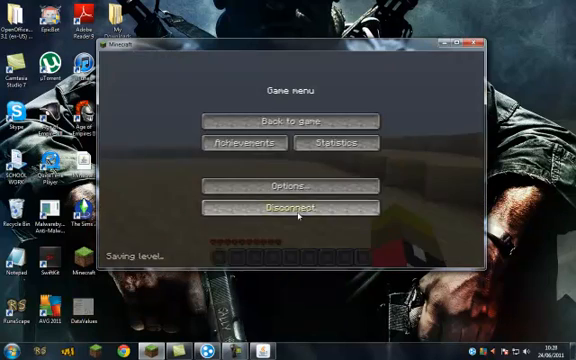
{"action": "left_click", "coordinate": [291, 207]}
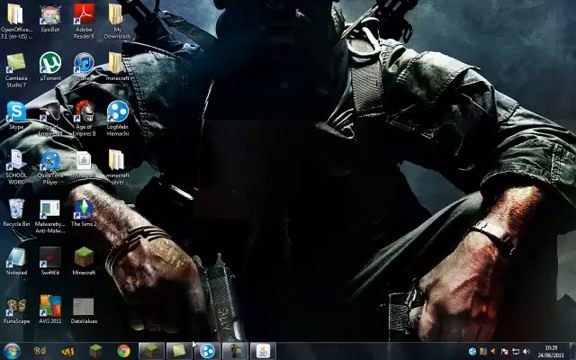